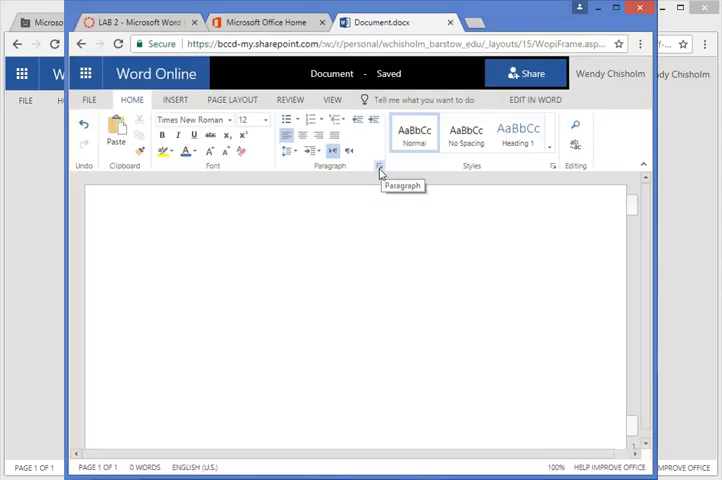
Dismiss the paragraph settings unchanged, then bring up the Insert page number placement gallery
click(380, 166)
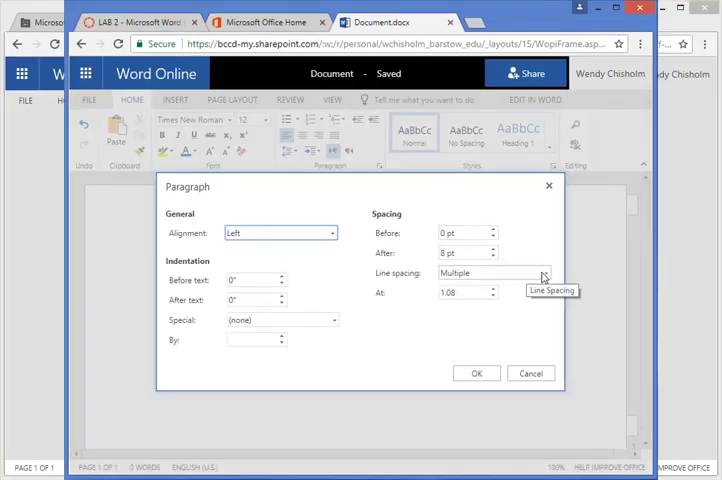
click(477, 373)
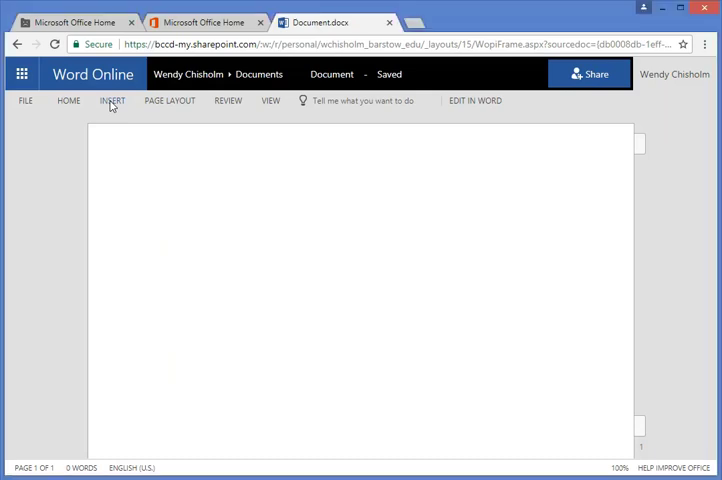
click(112, 100)
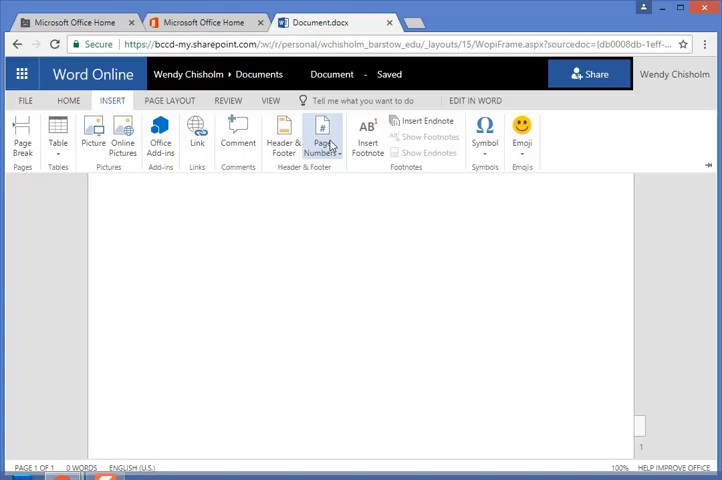
click(321, 137)
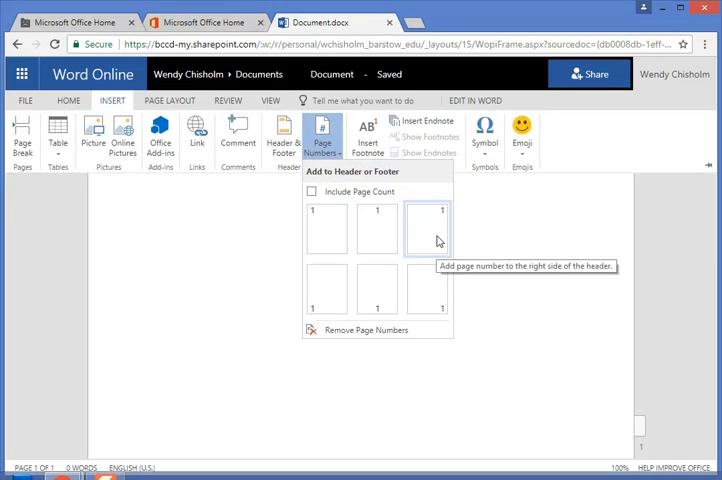
Insert a top-right header page number preceded by the last name "Chisholm" and a space
click(427, 228)
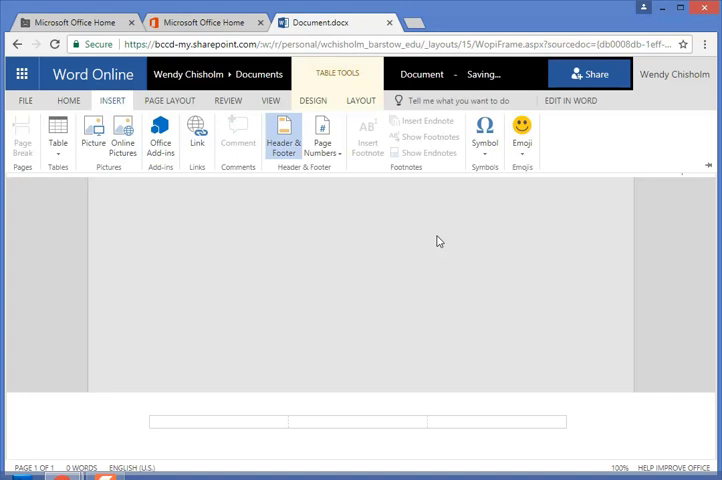
click(283, 139)
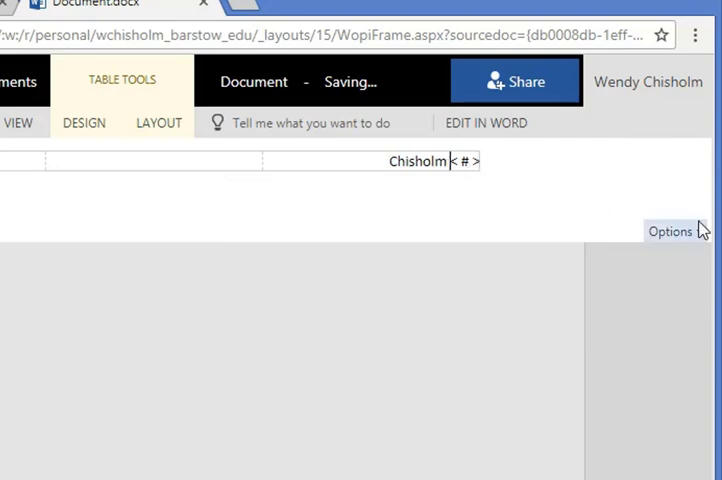
click(670, 231)
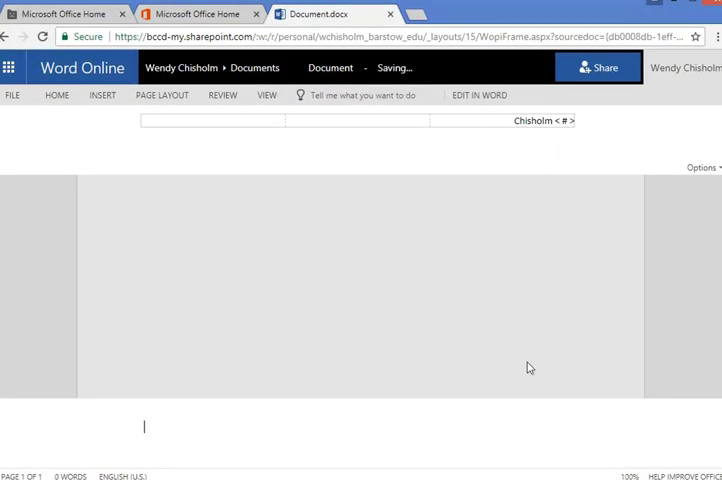
mouse_move(591, 155)
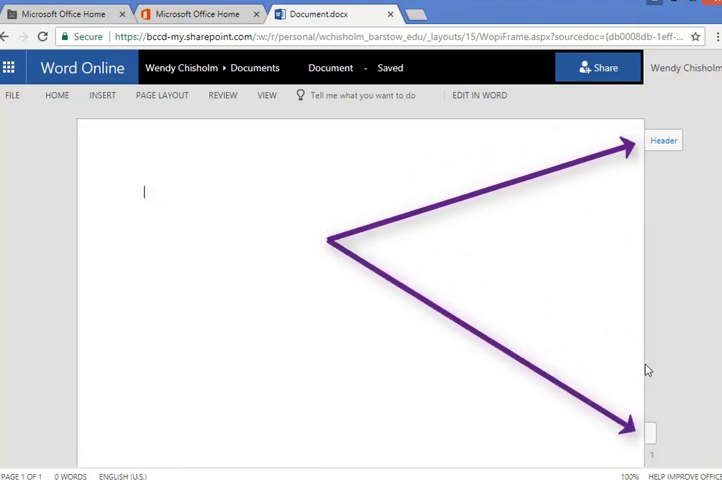
mouse_move(662, 434)
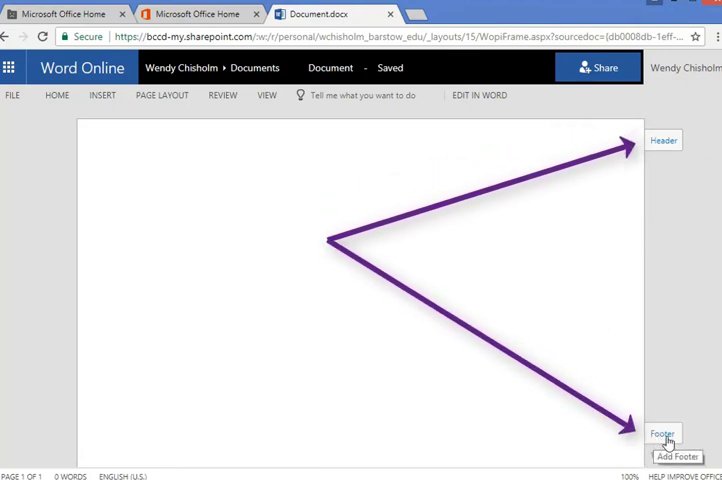